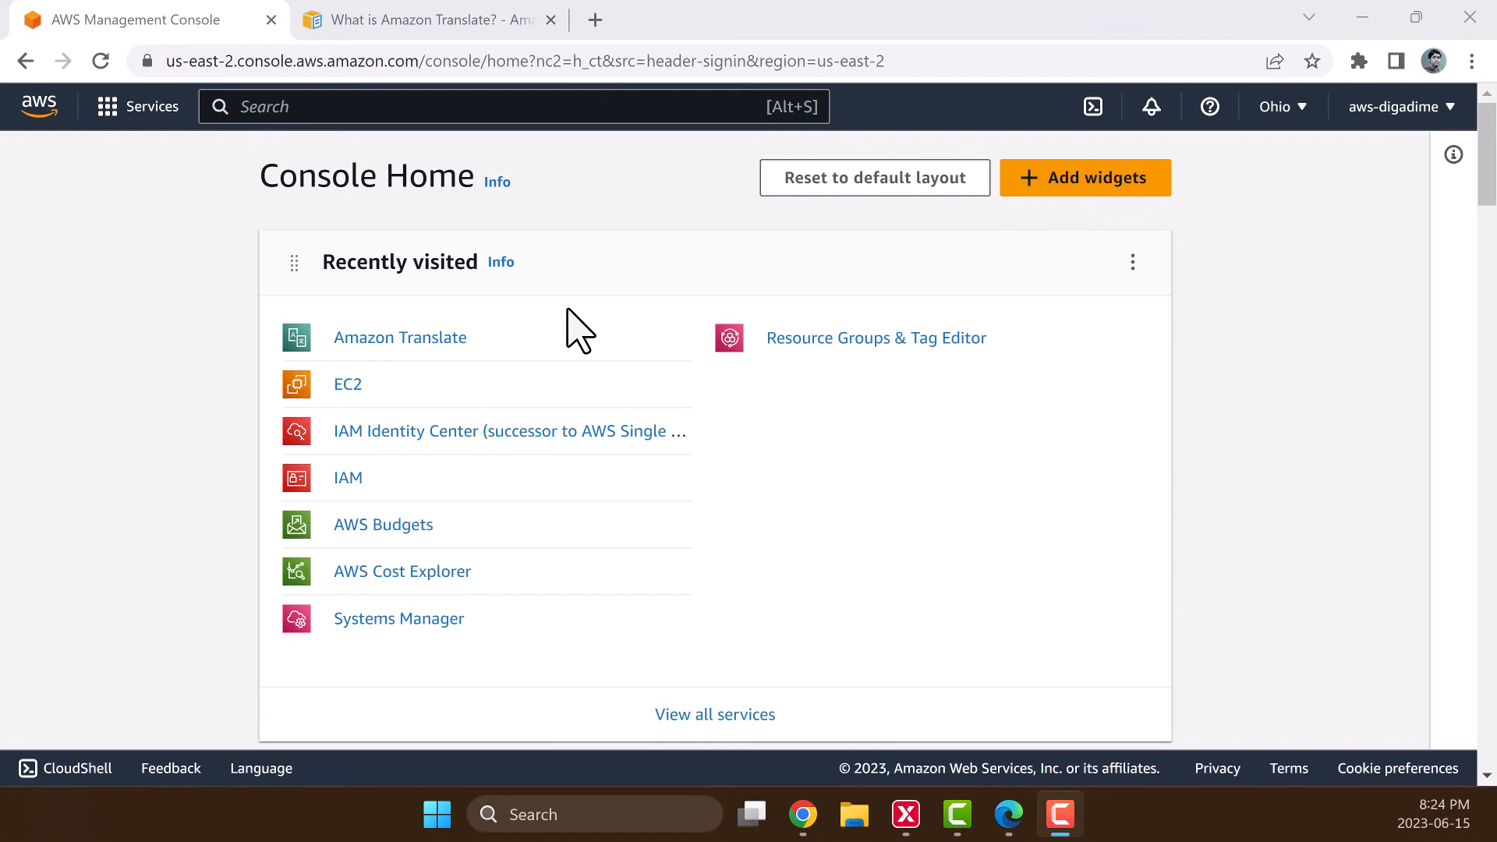
mouse_move(319, 233)
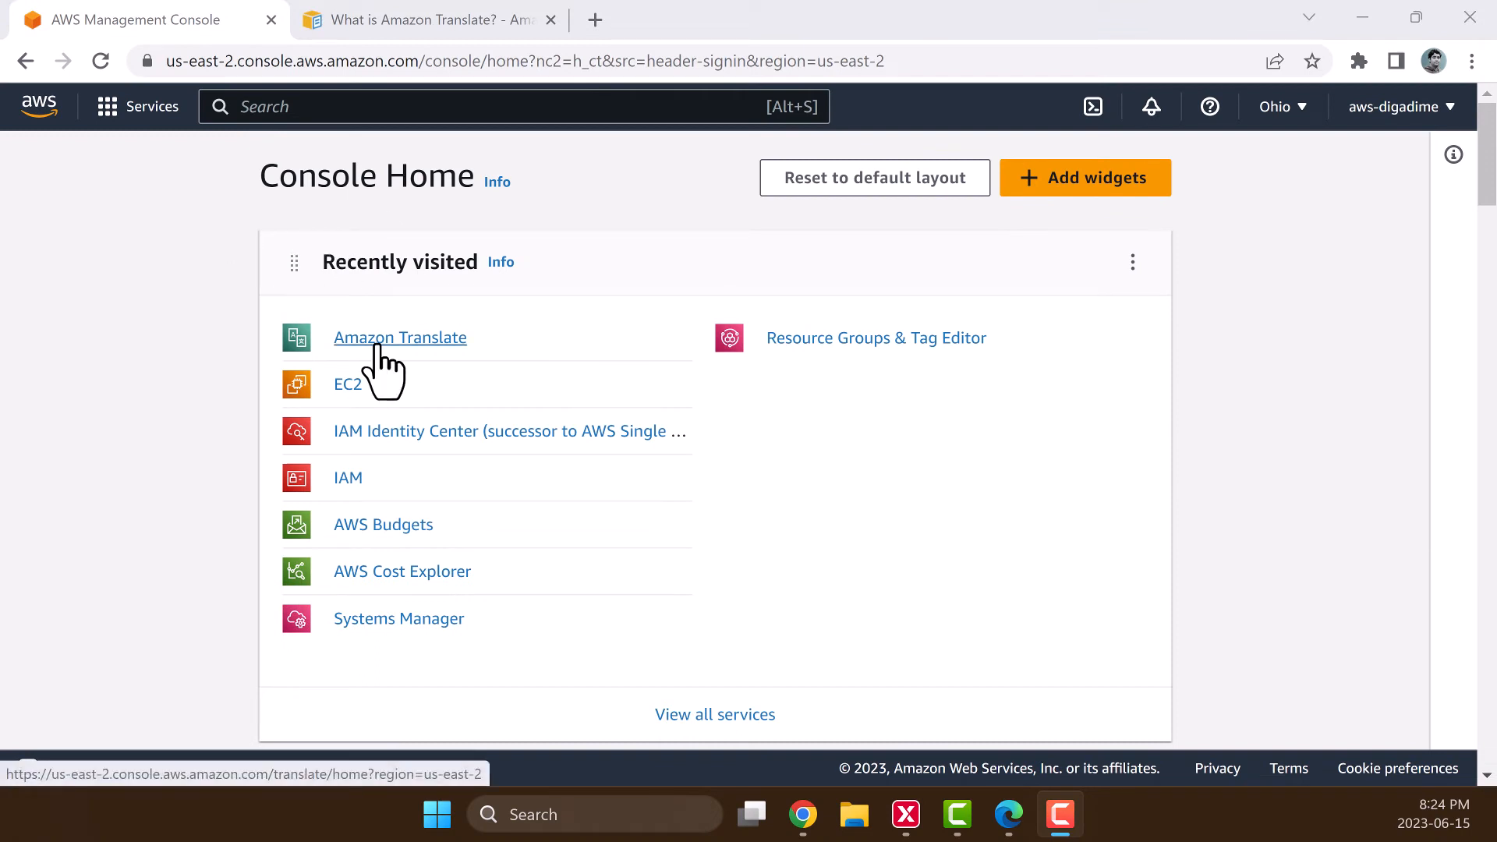
Go from Recently visited to Amazon Translate and switch to Document translation mode.
click(401, 336)
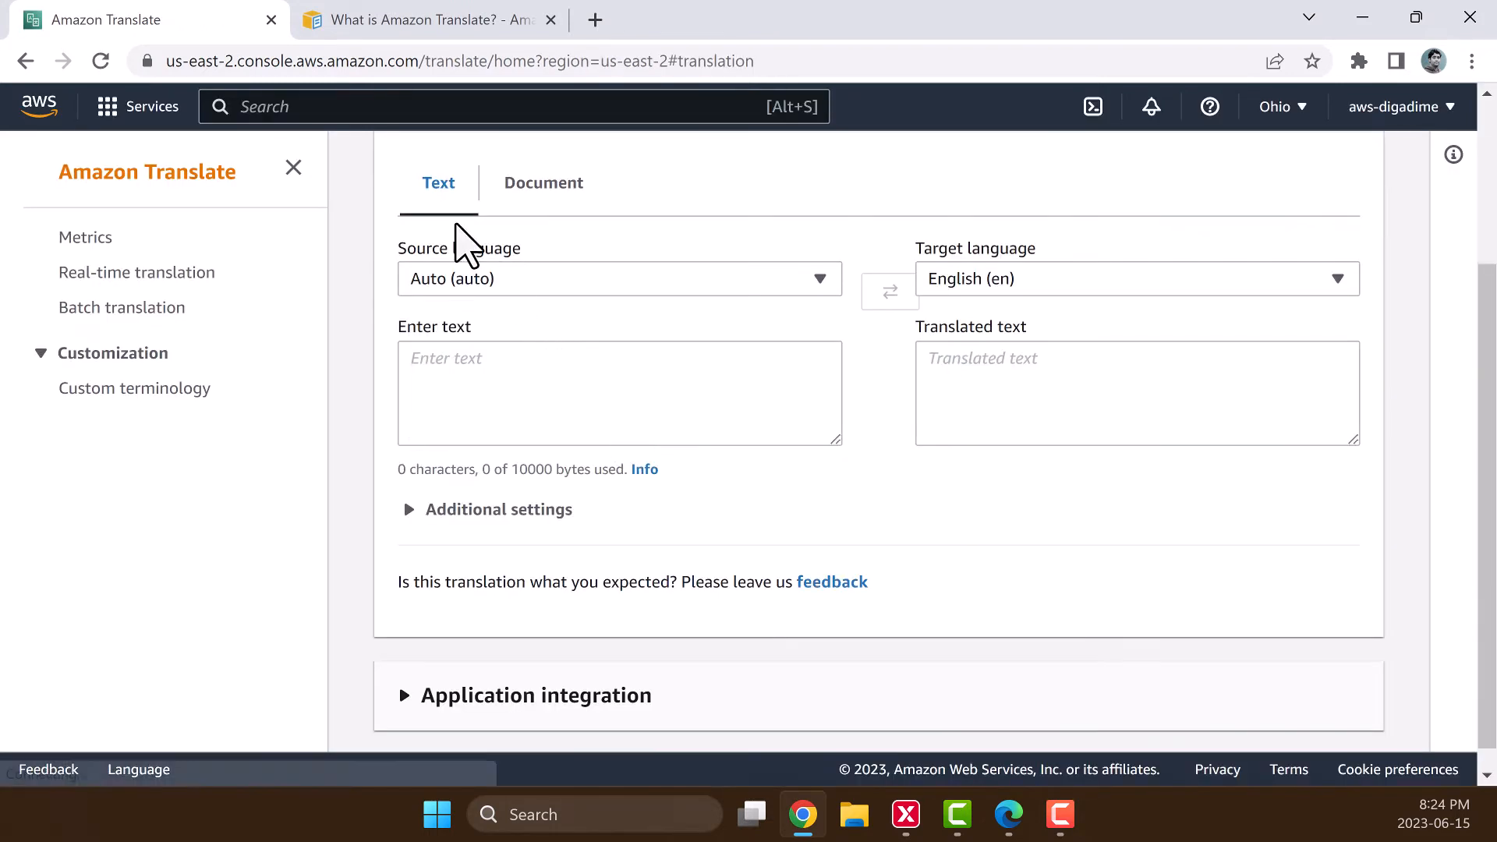
mouse_move(602, 230)
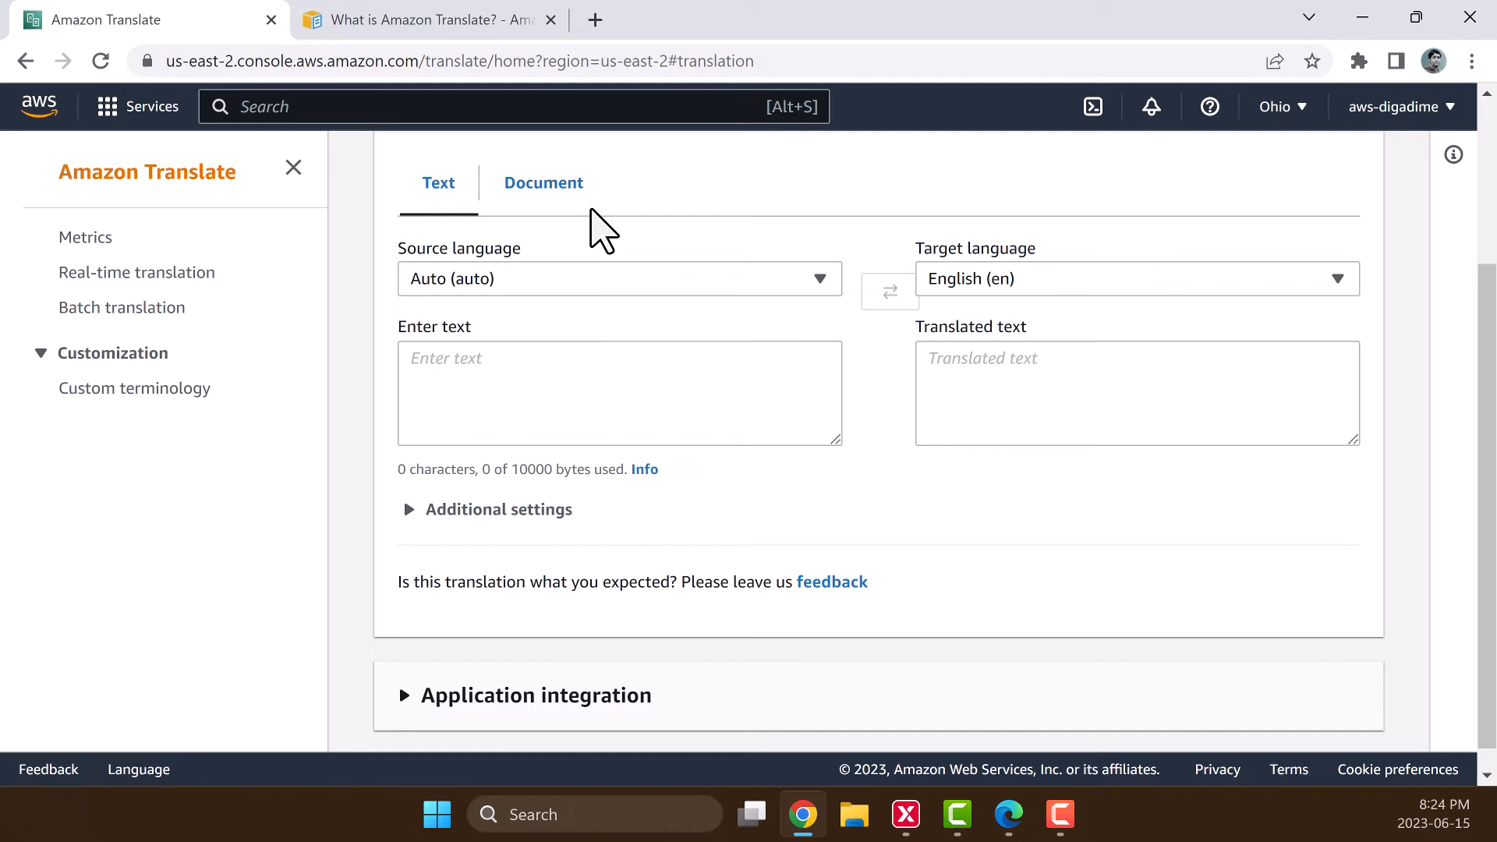
click(543, 183)
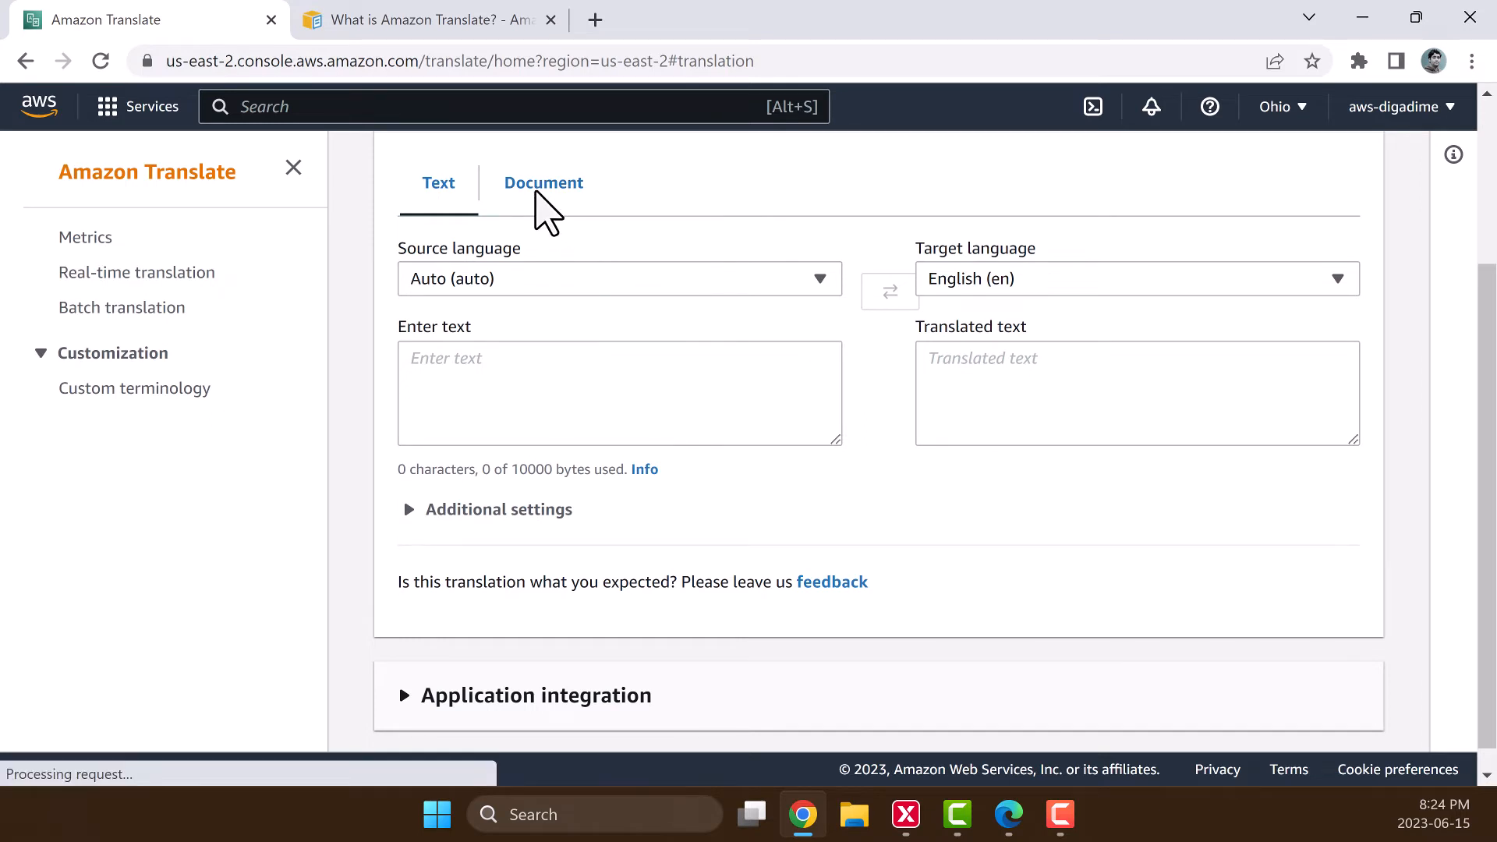
click(423, 19)
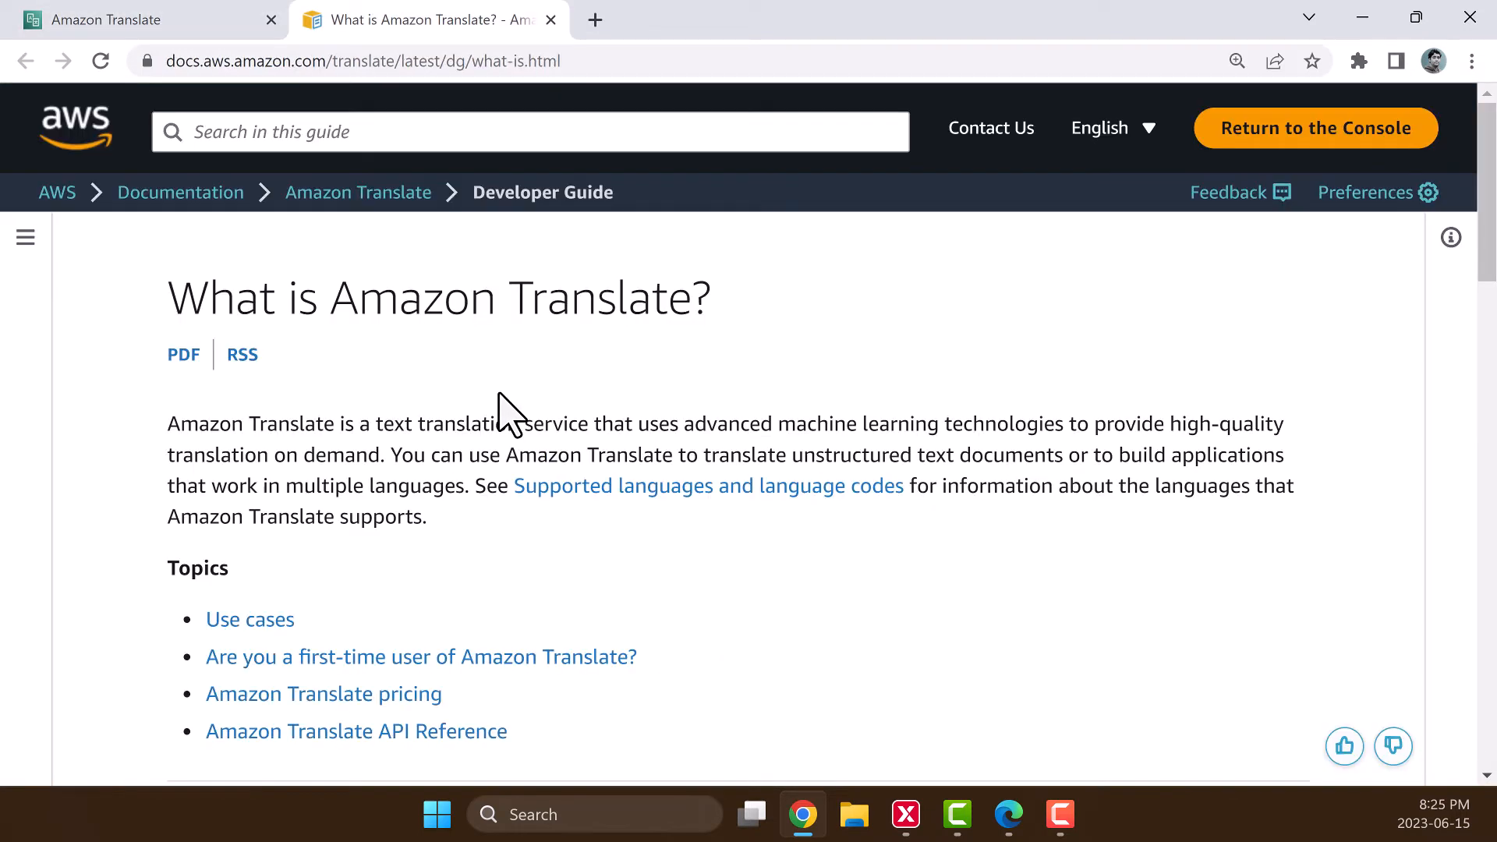
mouse_move(625, 410)
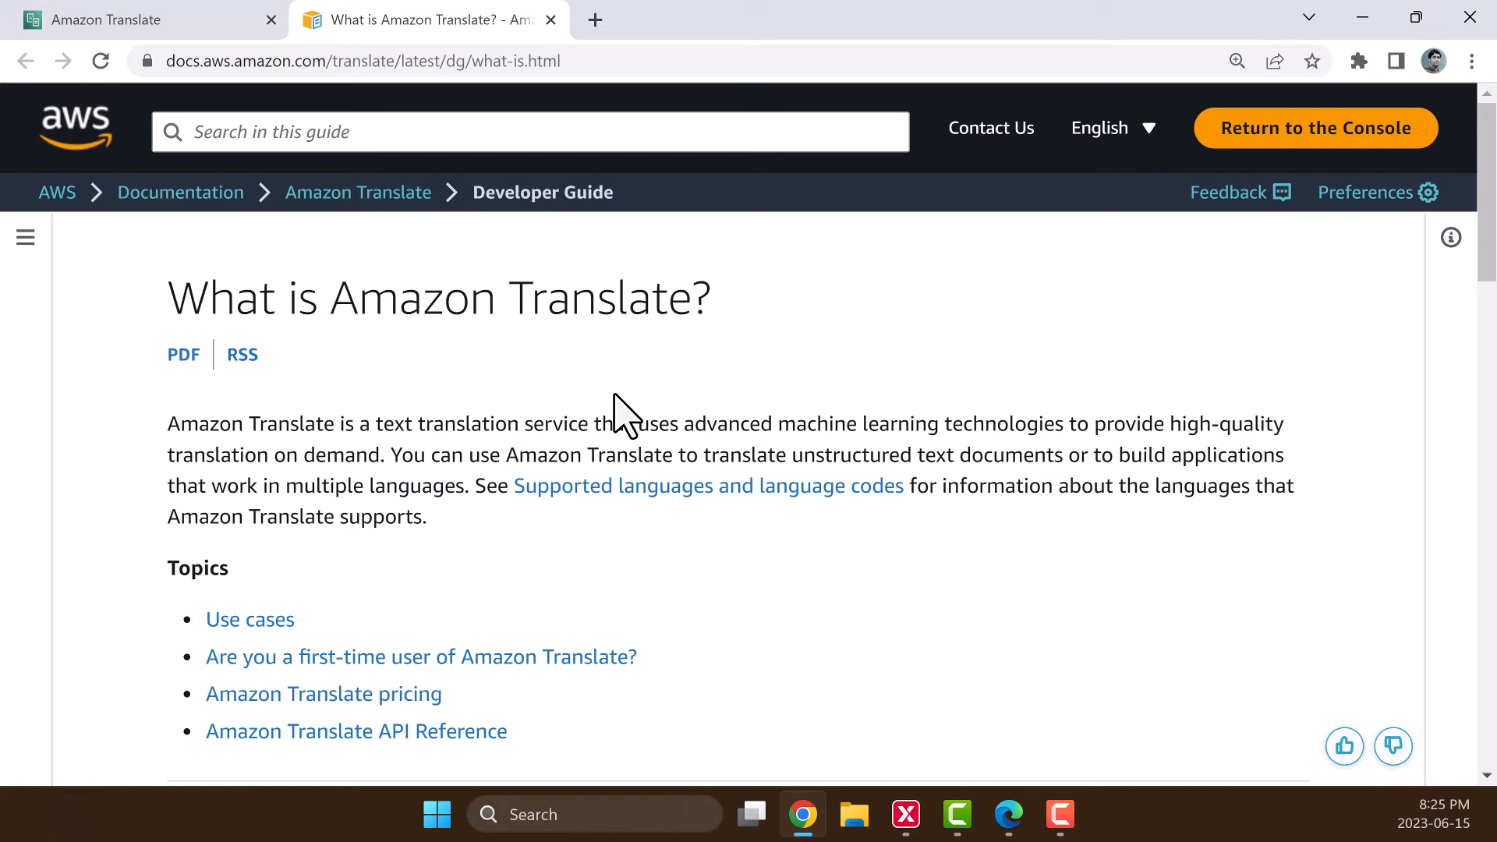
mouse_move(750, 396)
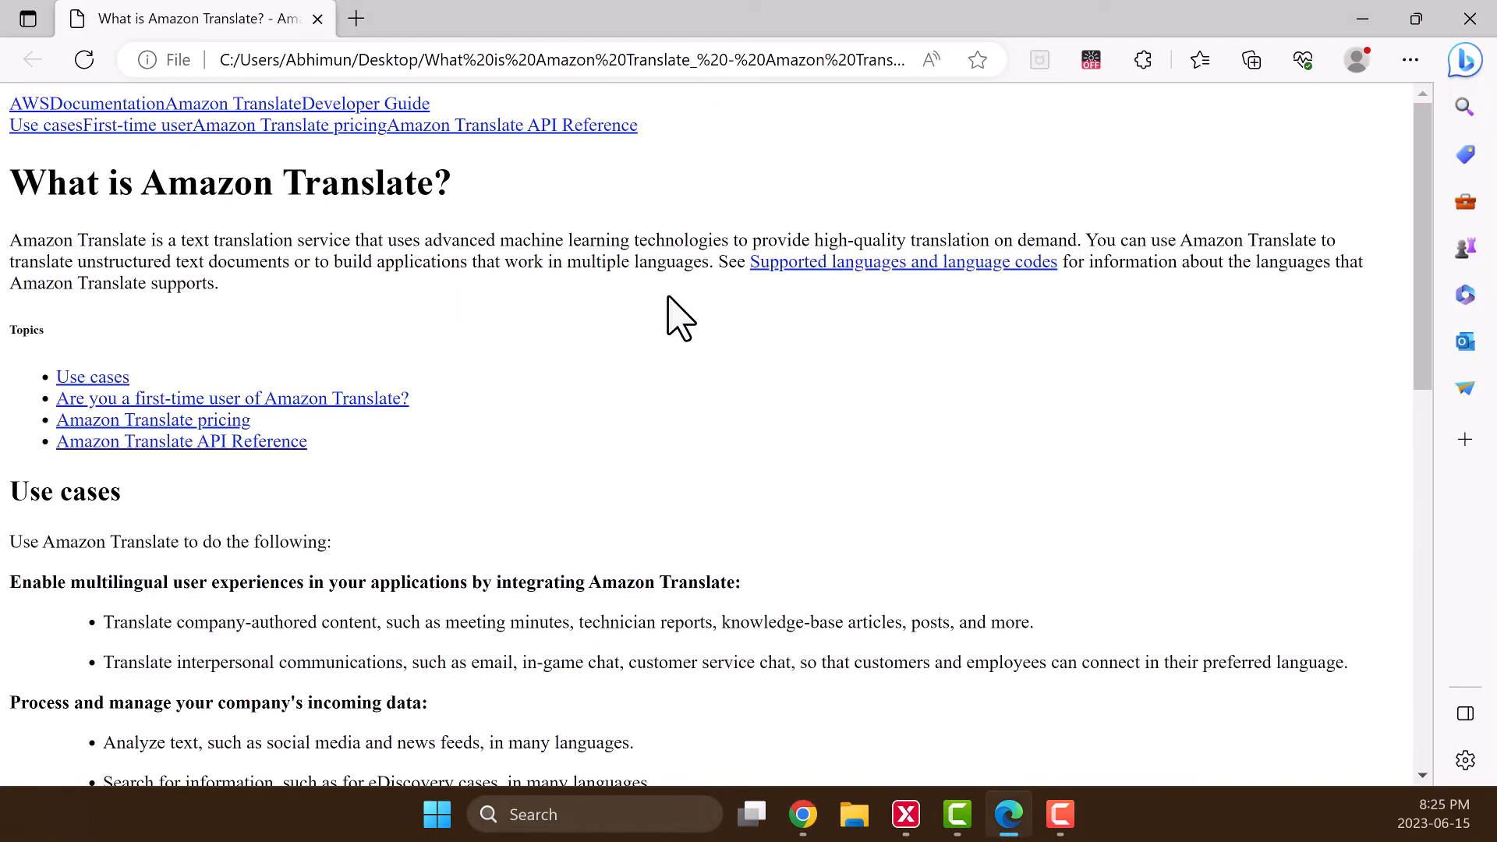
mouse_move(747, 243)
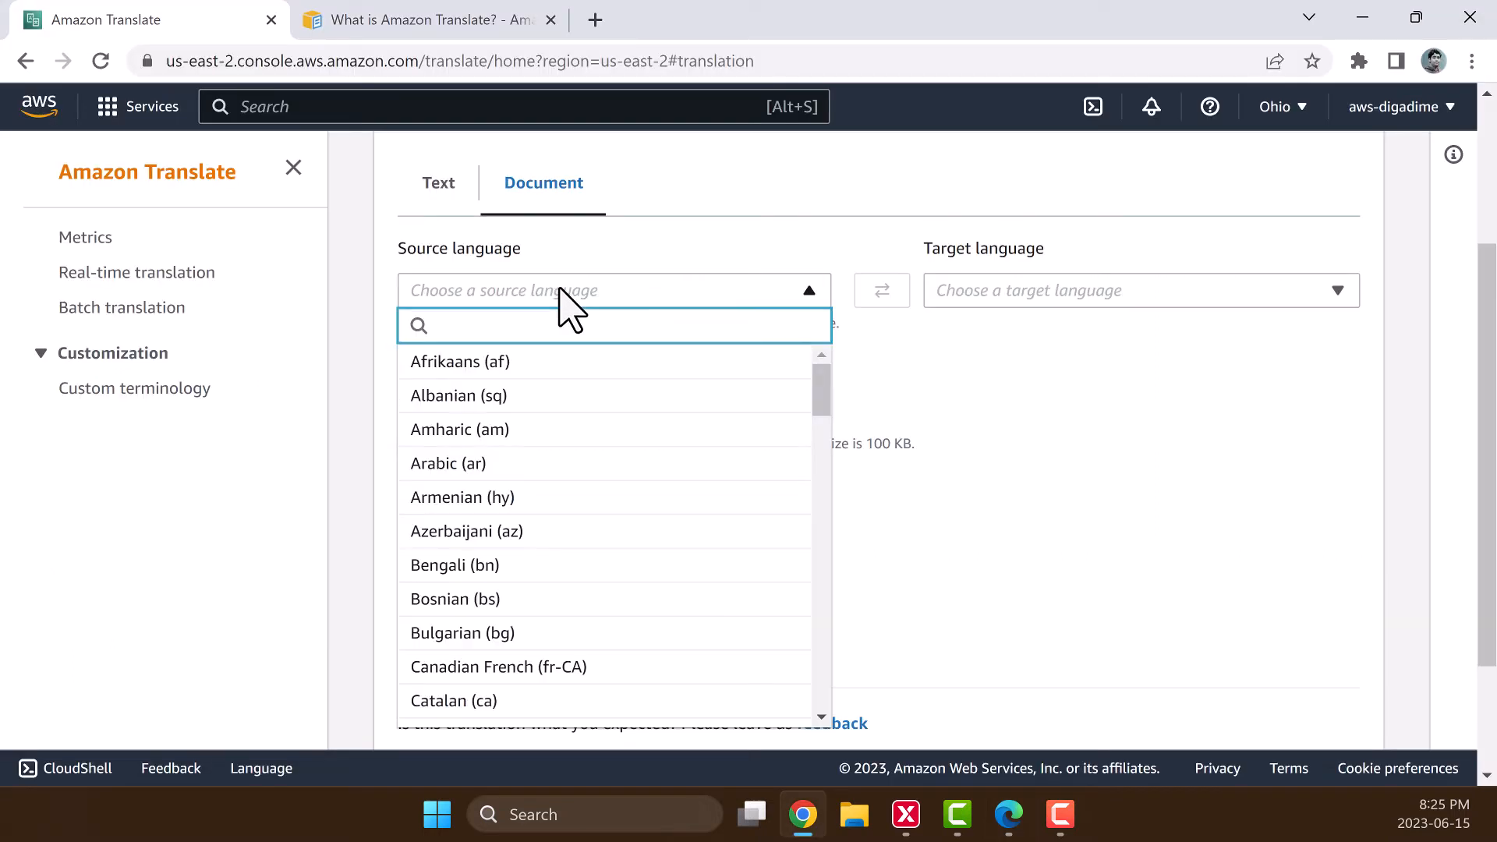
mouse_move(496, 612)
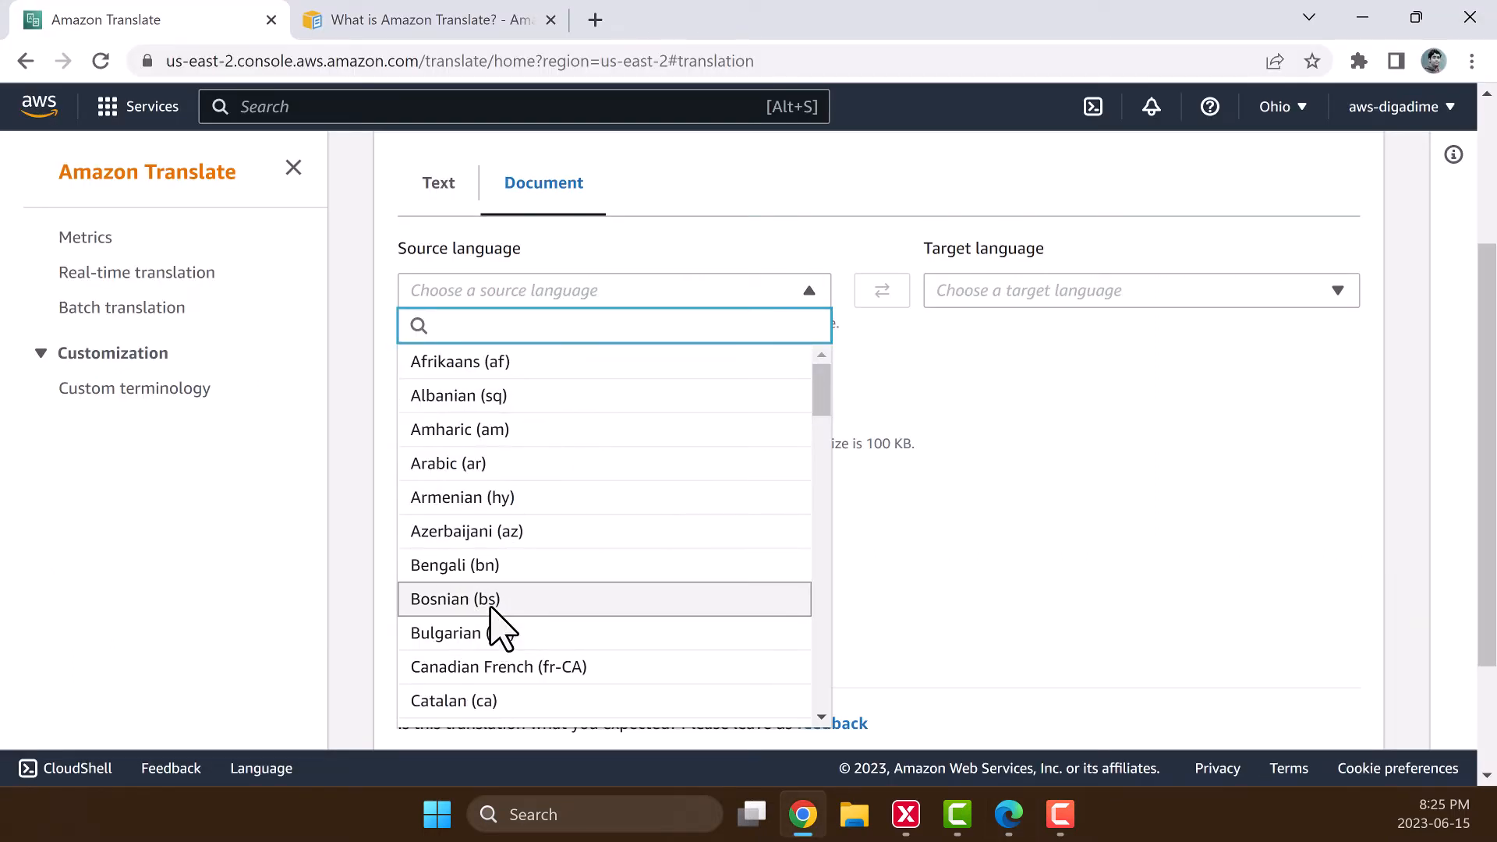
Set the source language to English (en).
text(en)
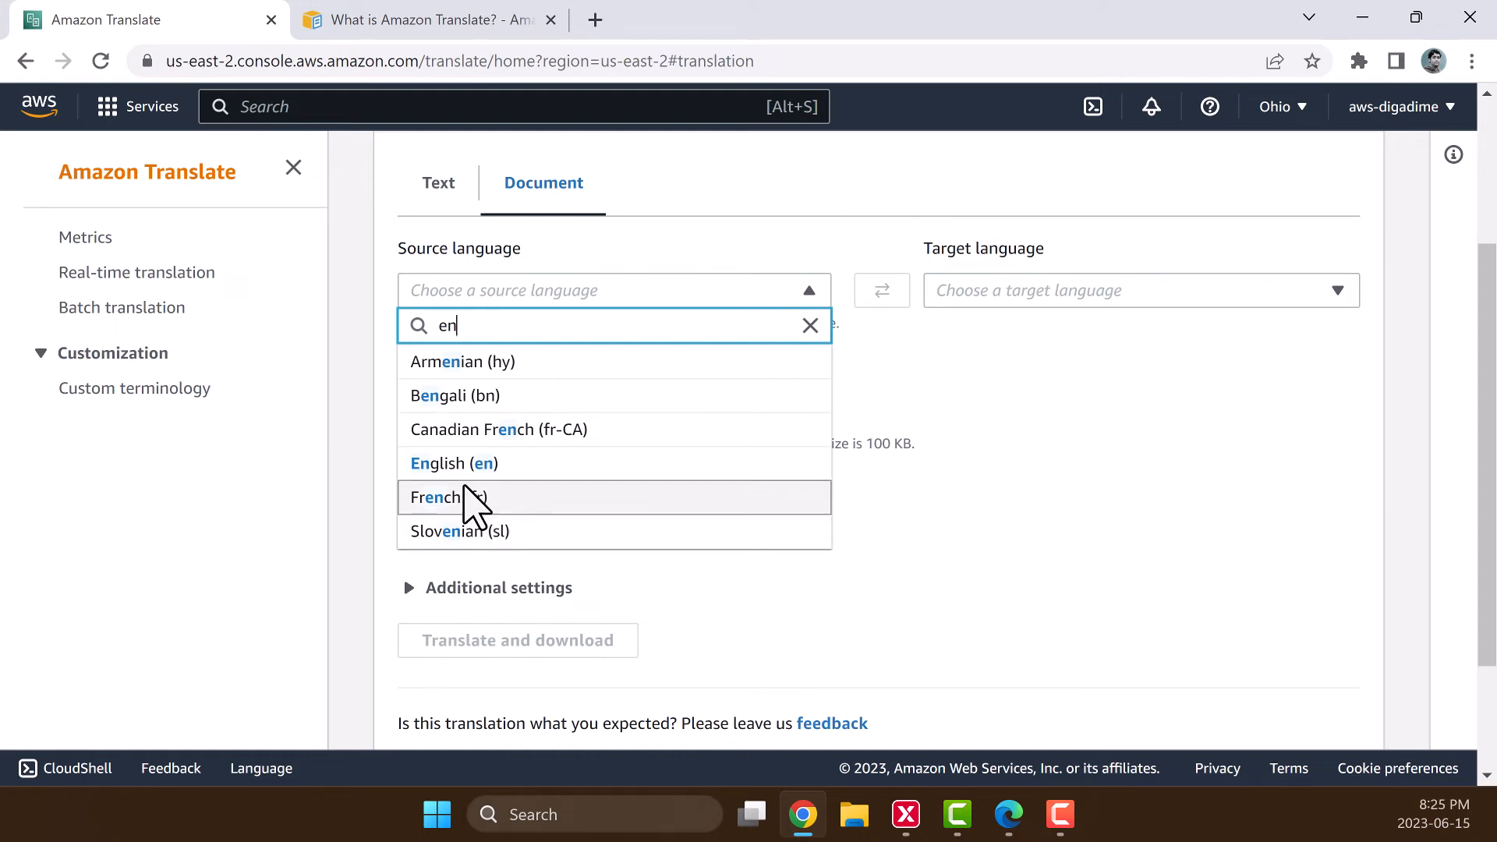
click(452, 463)
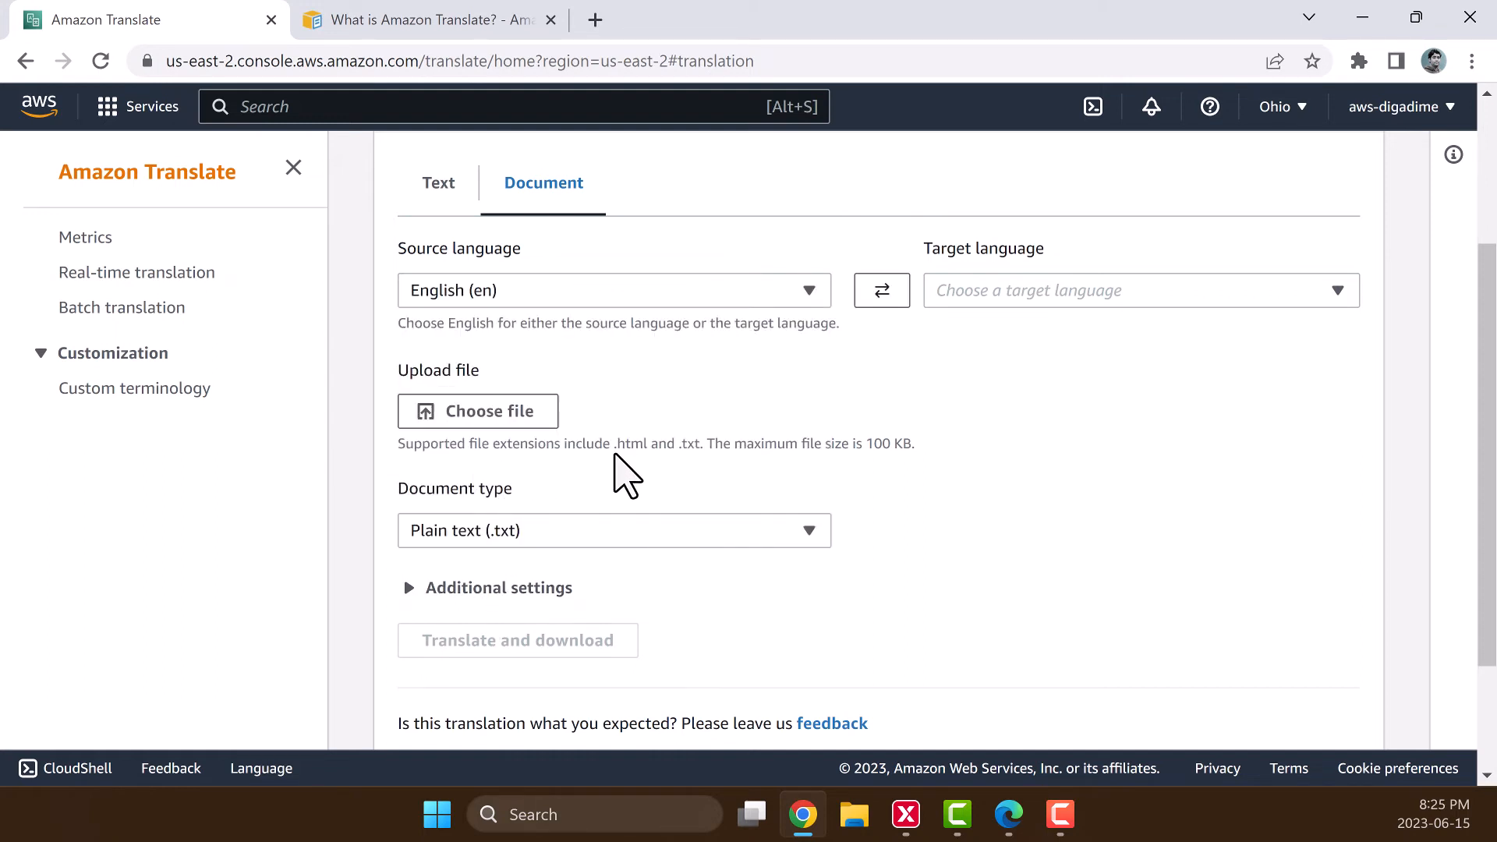
mouse_move(700, 475)
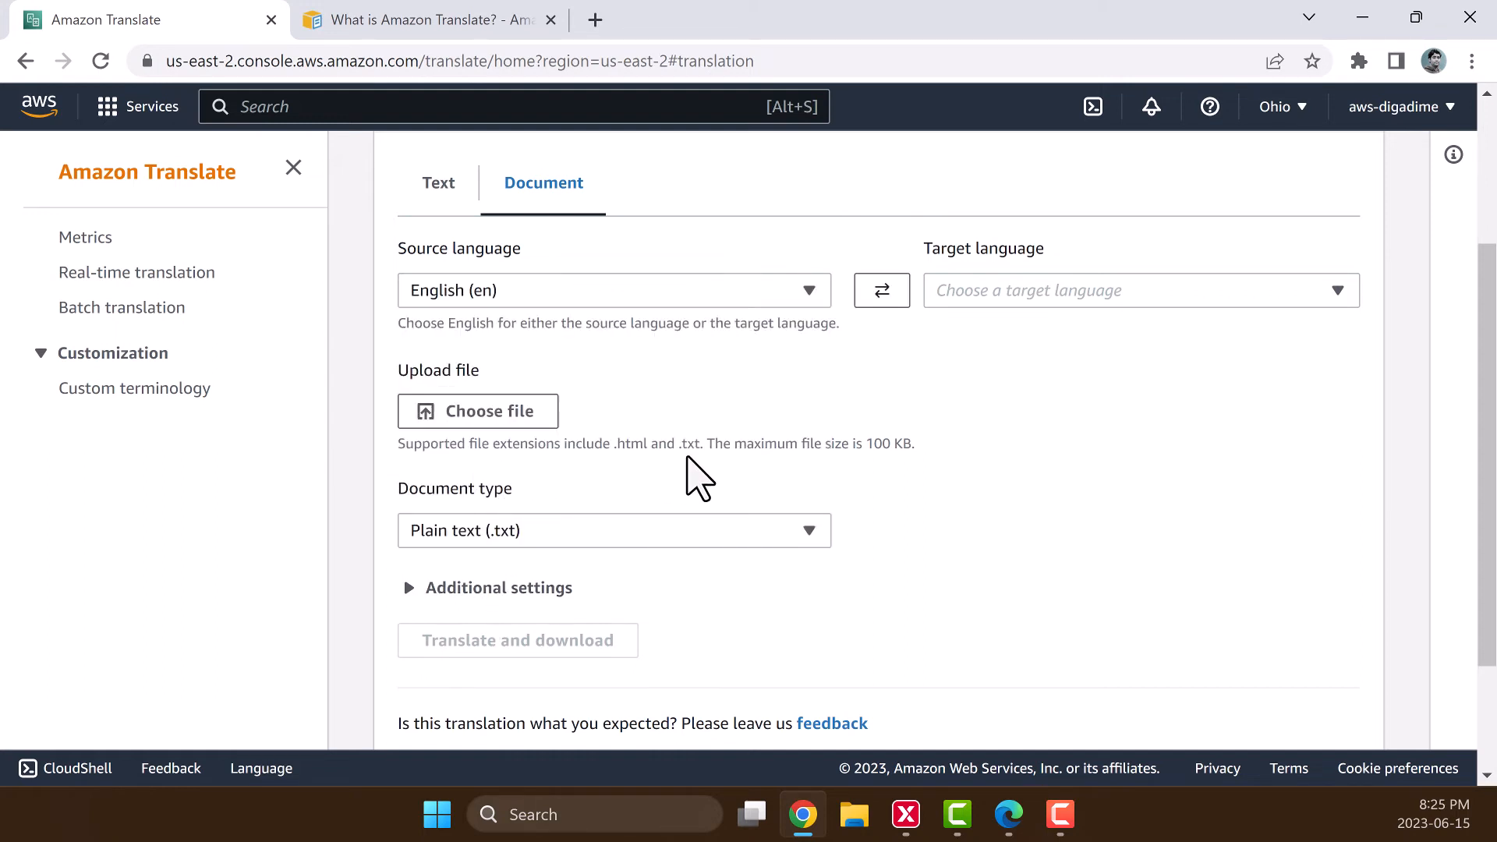
mouse_move(940, 478)
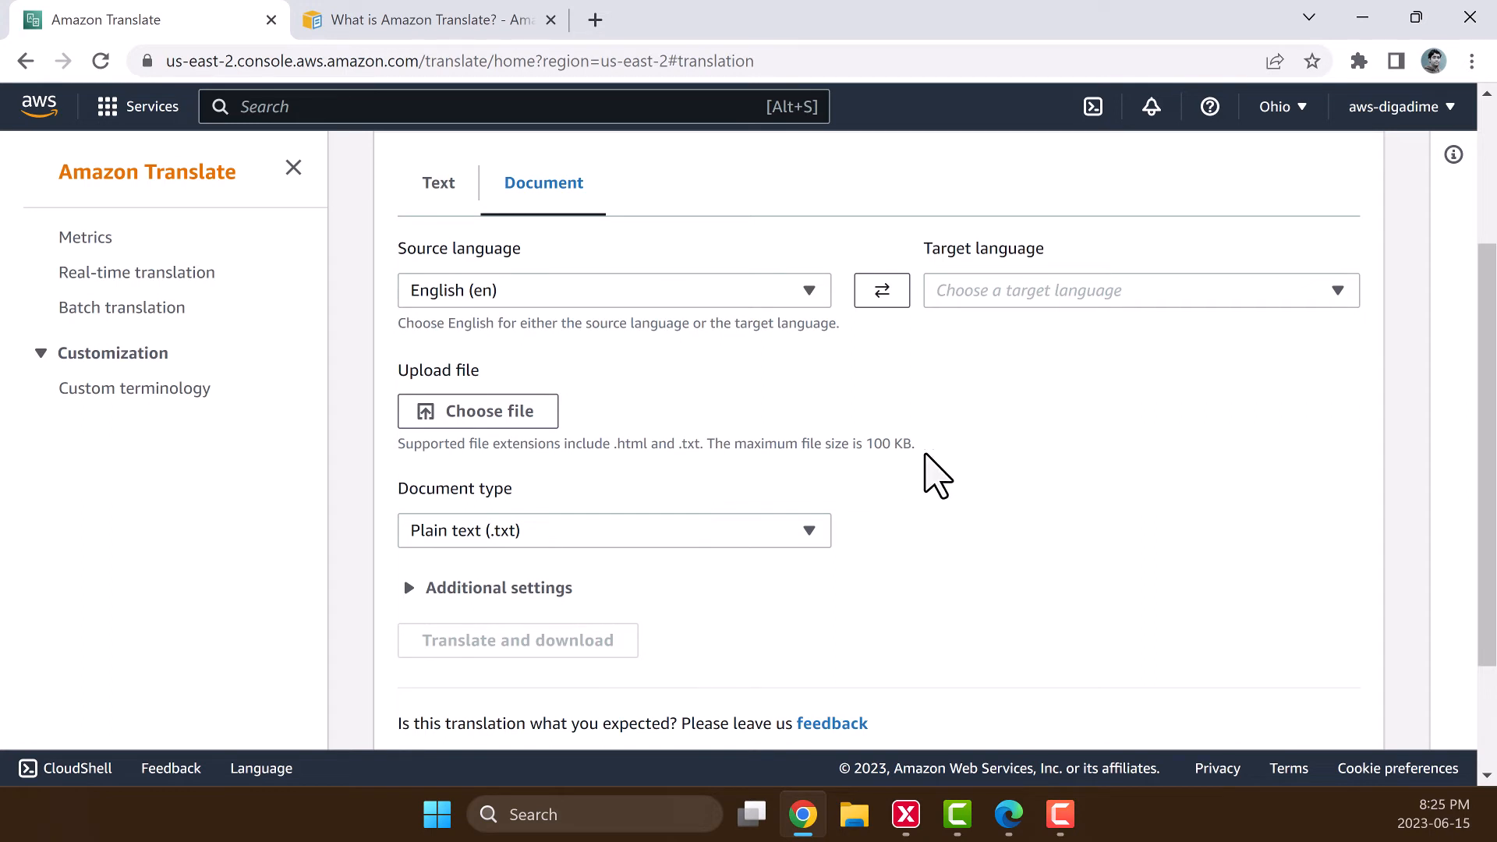
mouse_move(477, 410)
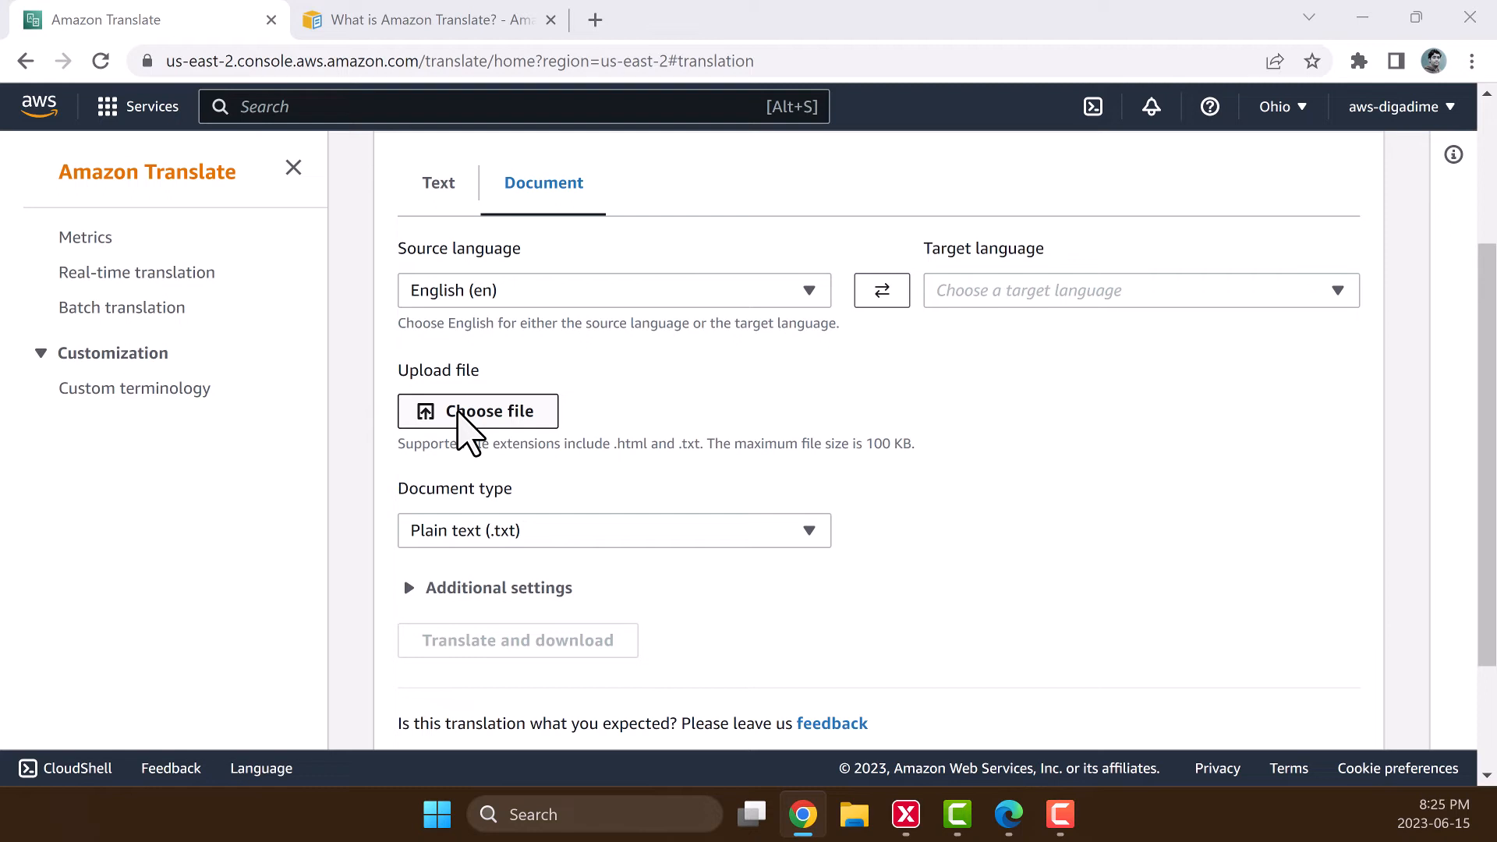
Upload 'What is Amazon Translate_ - Amazon Translate.html' from the Desktop.
click(478, 410)
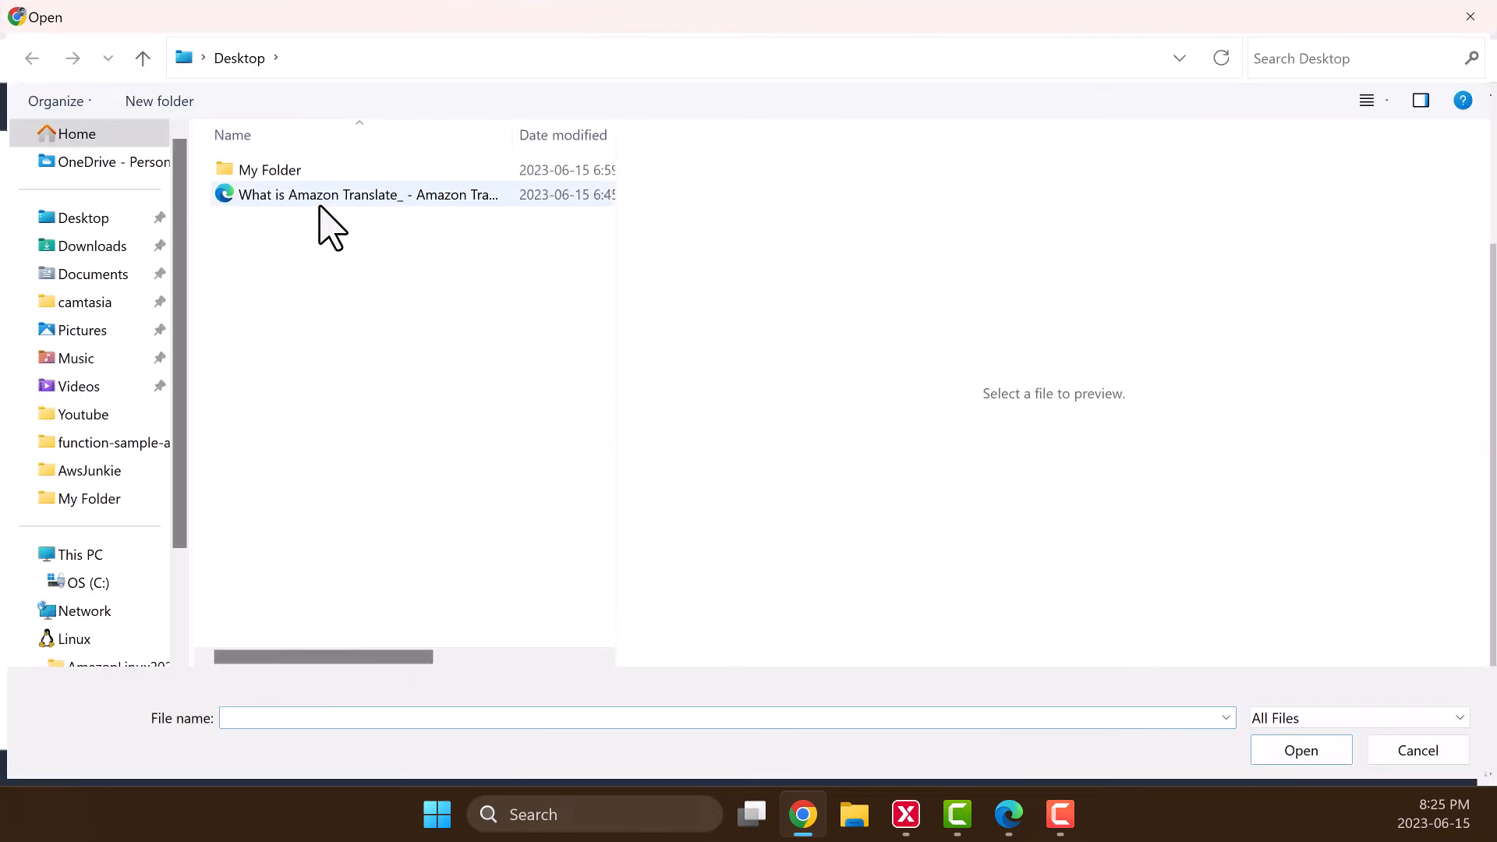
click(368, 194)
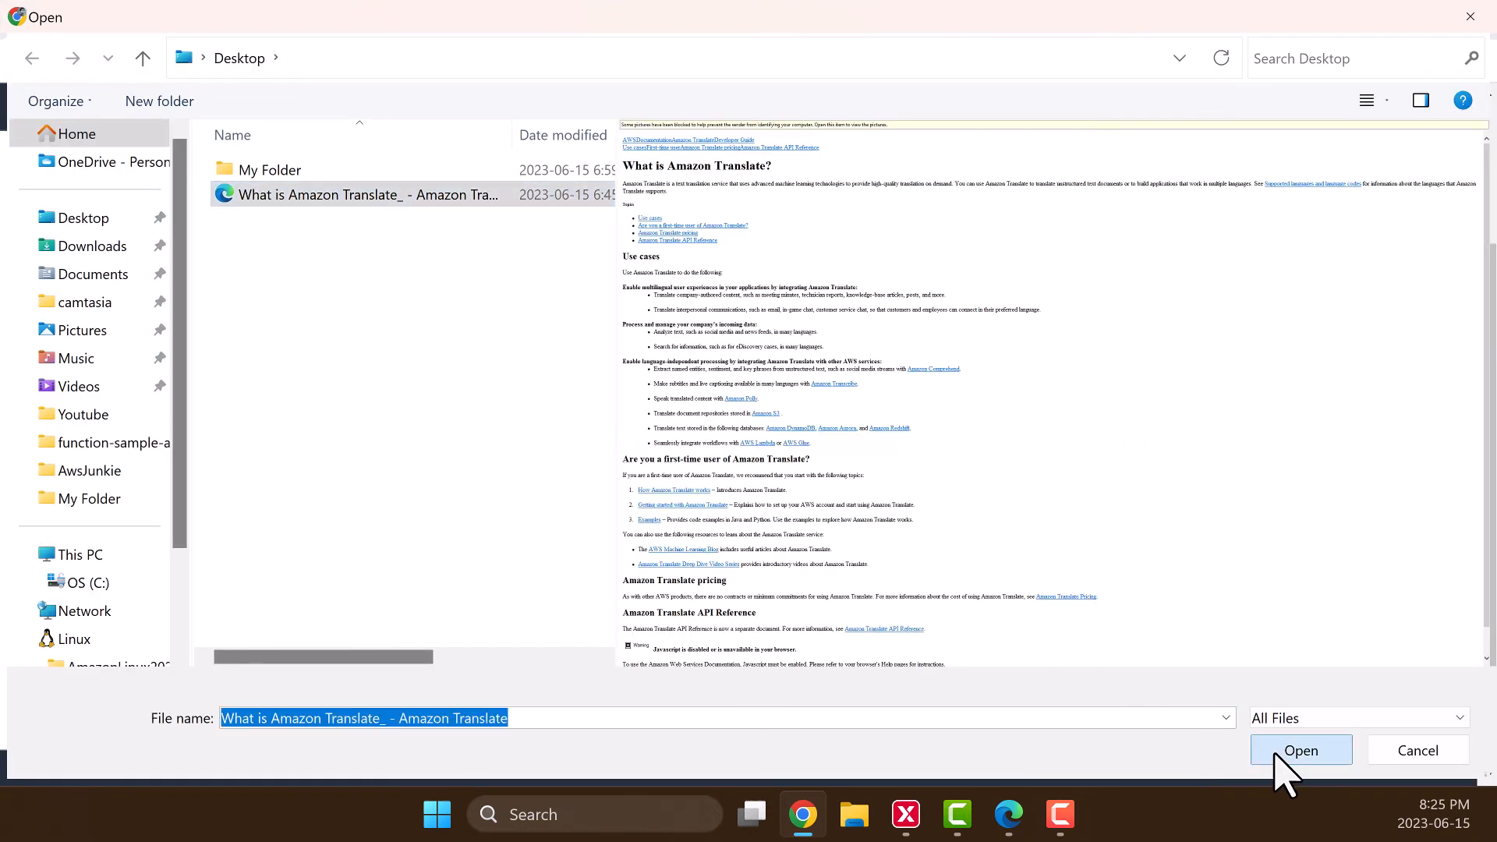
click(1299, 750)
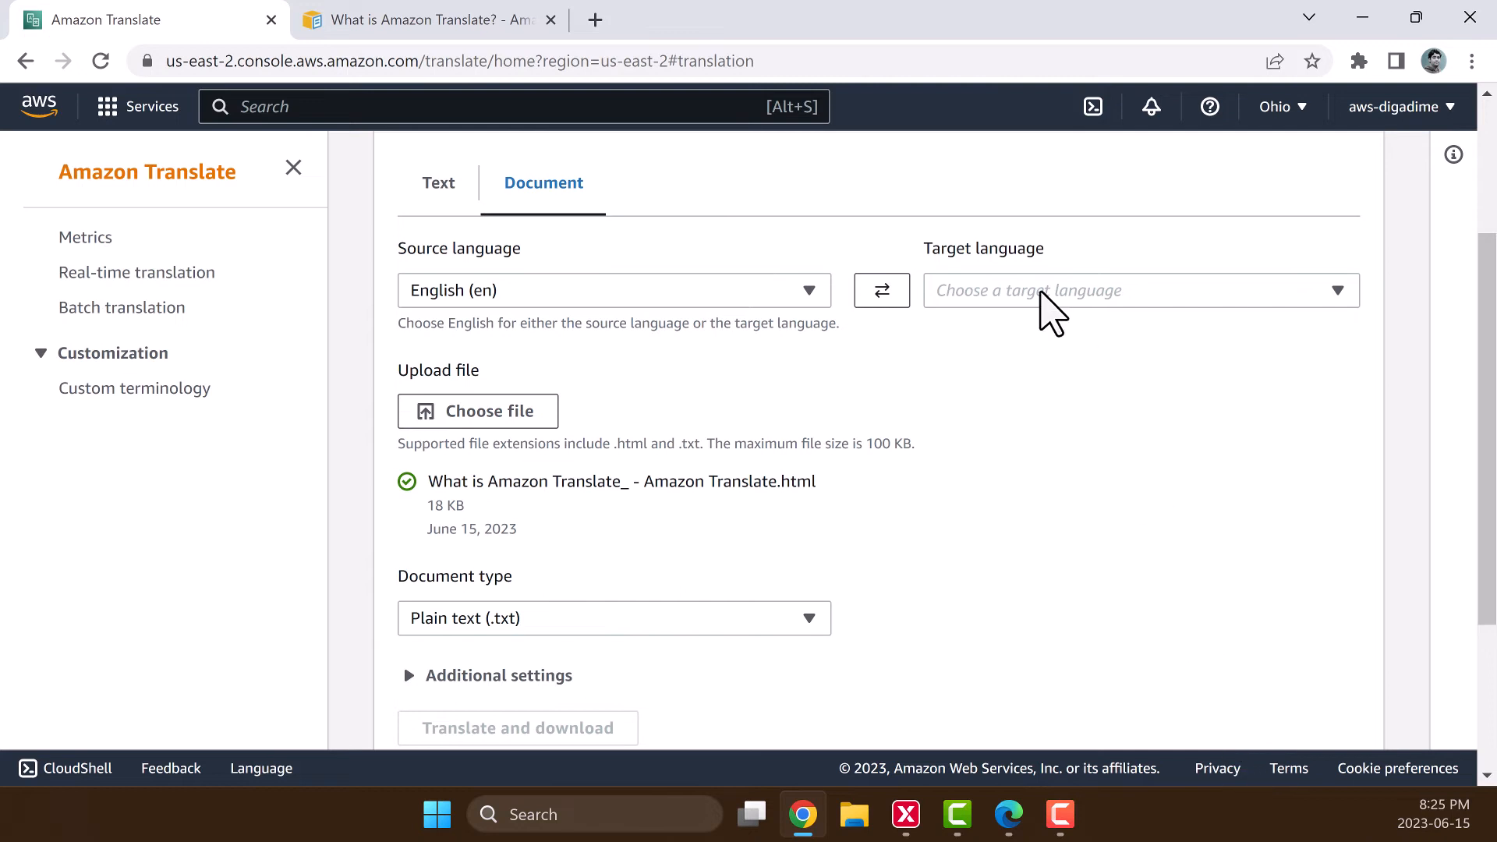
Set target language Bengali (bn), document type HTML (.html), and run Translate and download.
click(1136, 290)
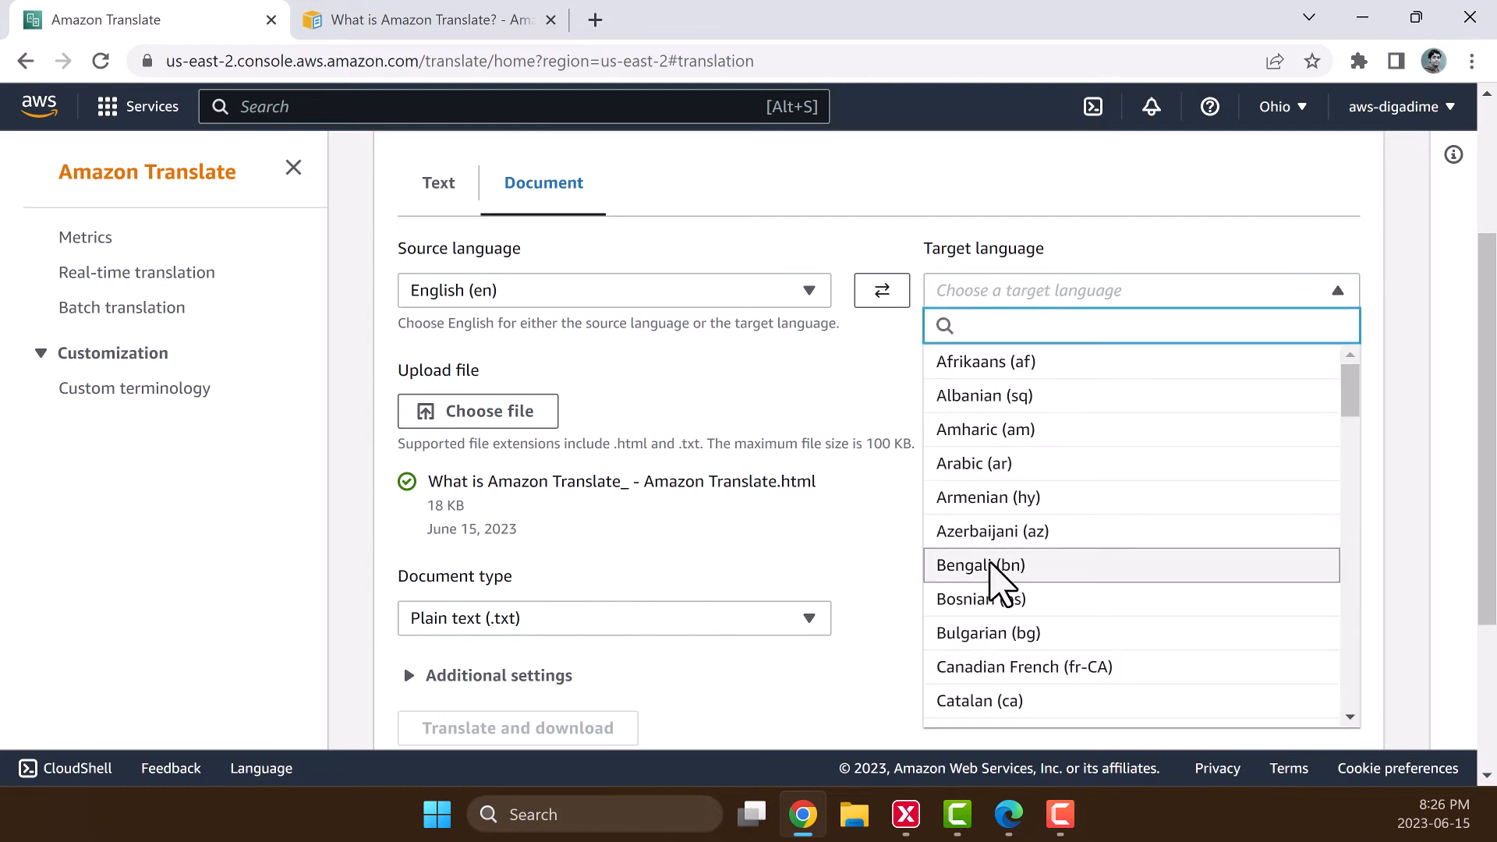
mouse_move(980, 564)
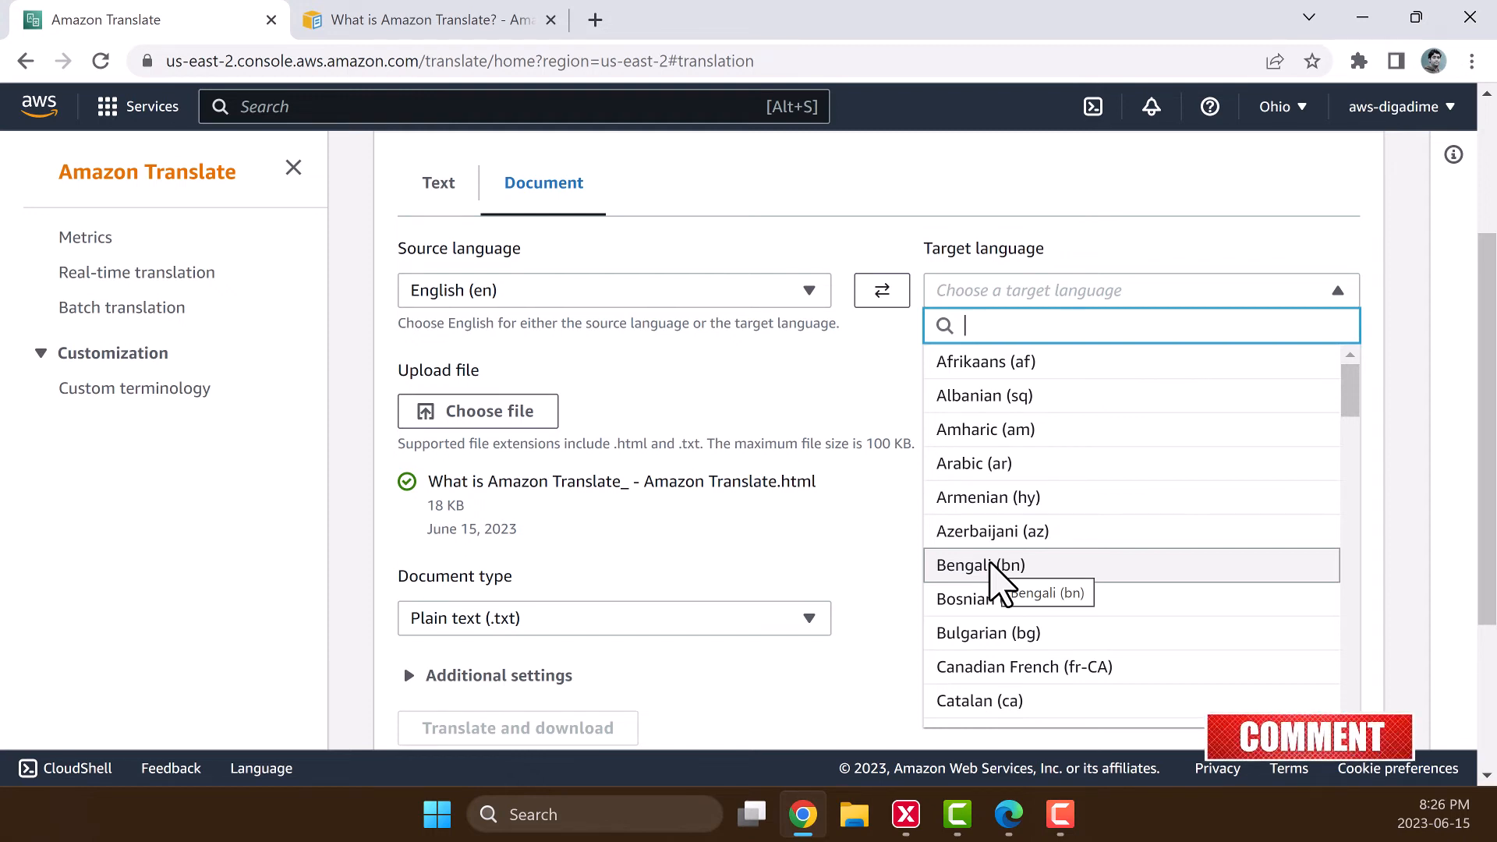
click(980, 564)
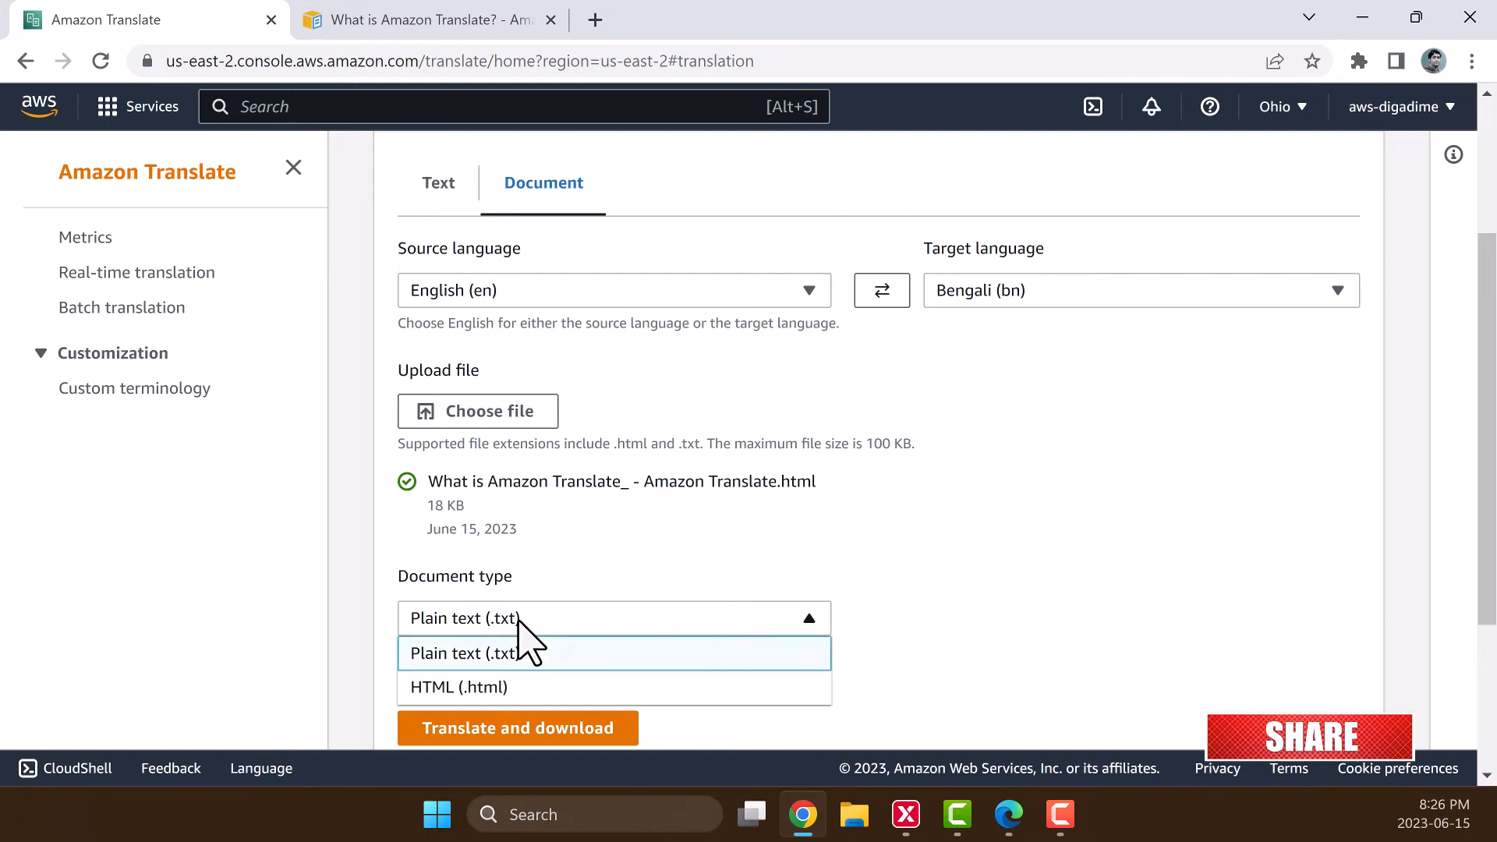
click(458, 686)
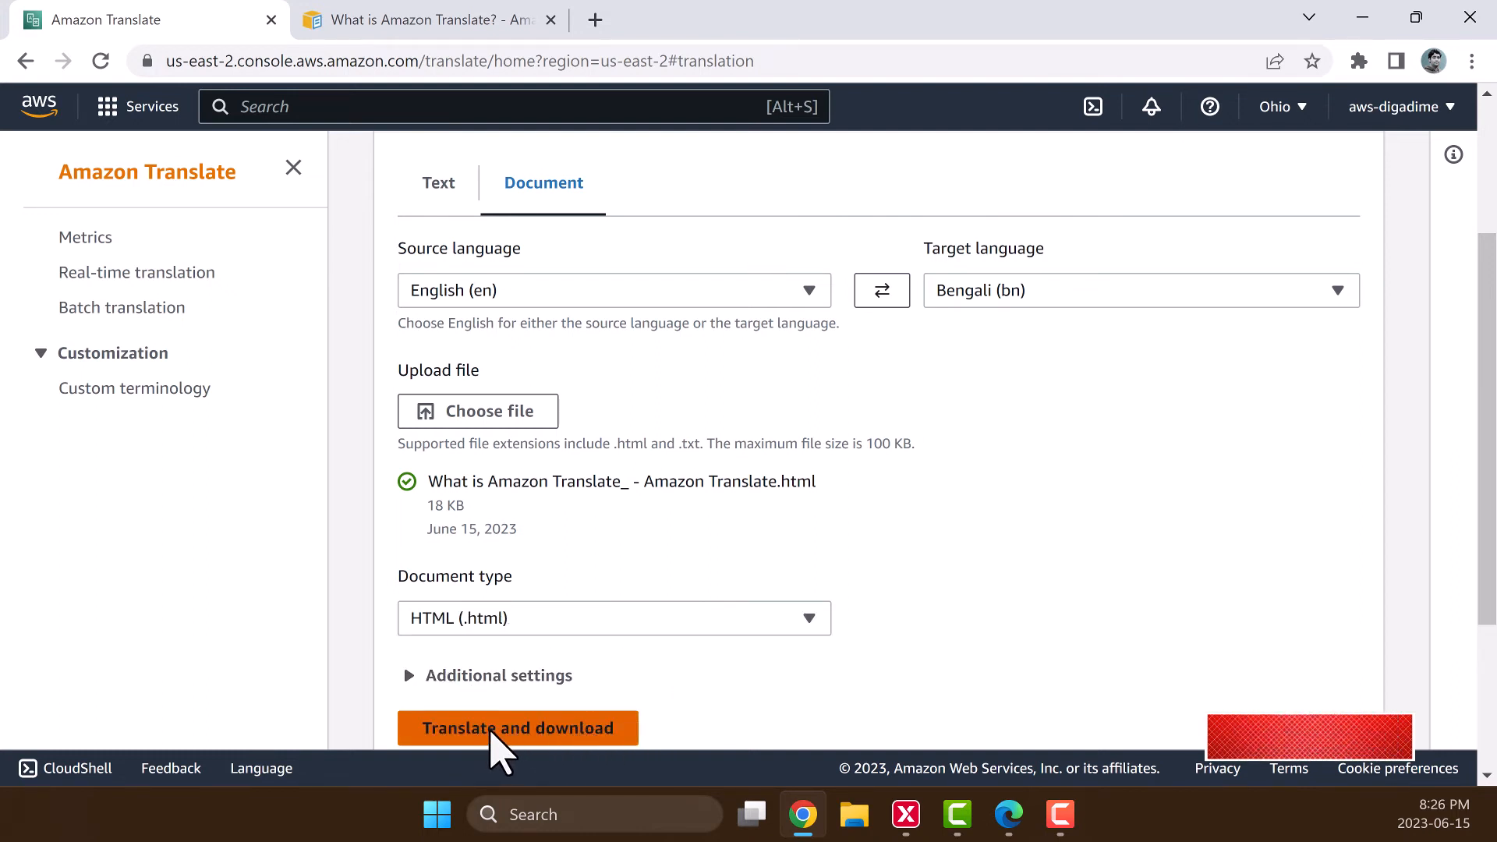
click(518, 729)
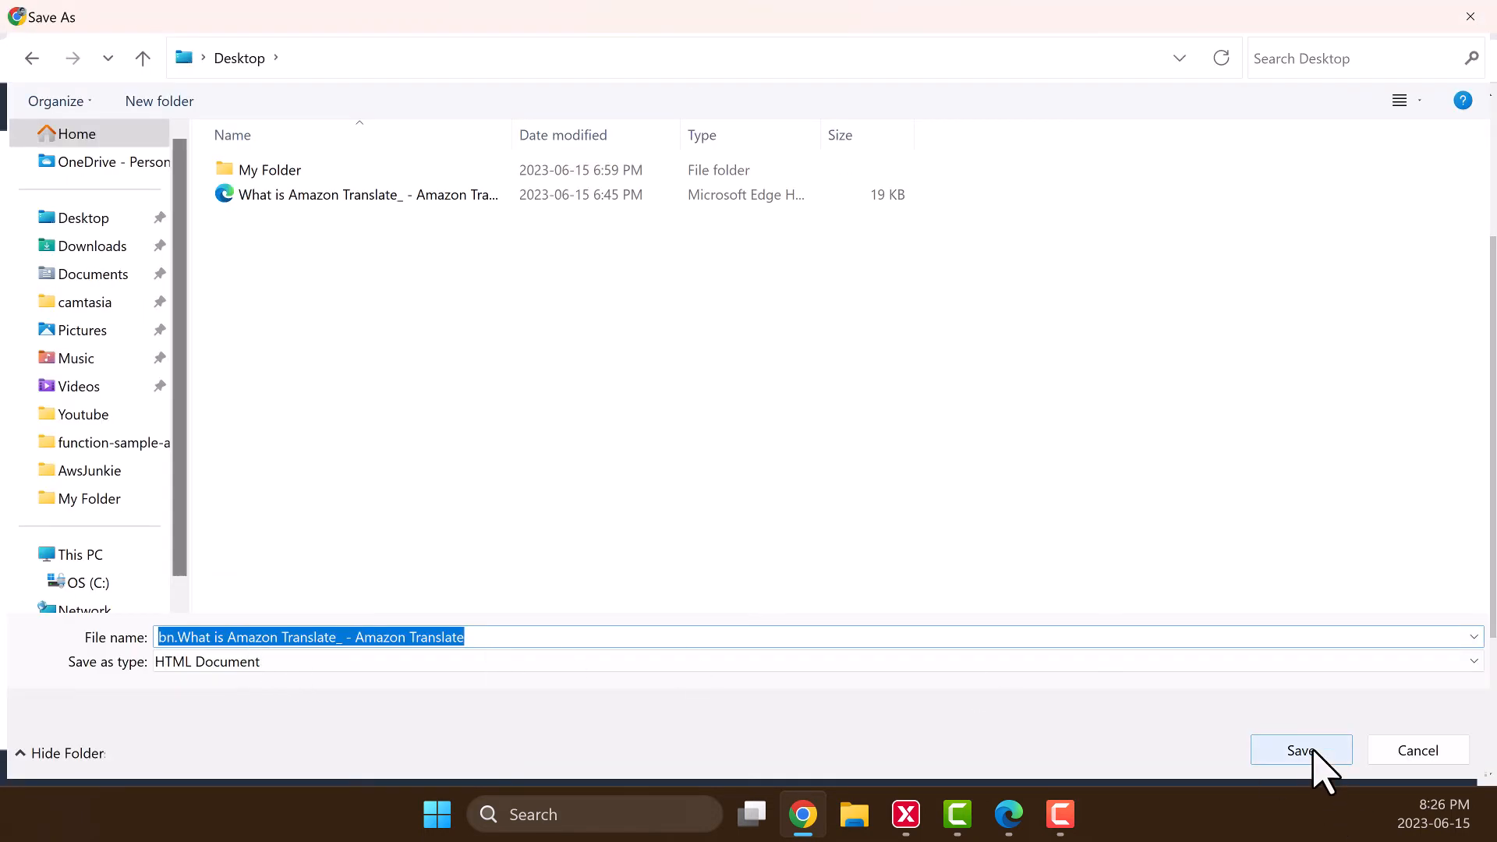
Save the translated bn HTML file and view the Bengali page in Edge.
click(1301, 750)
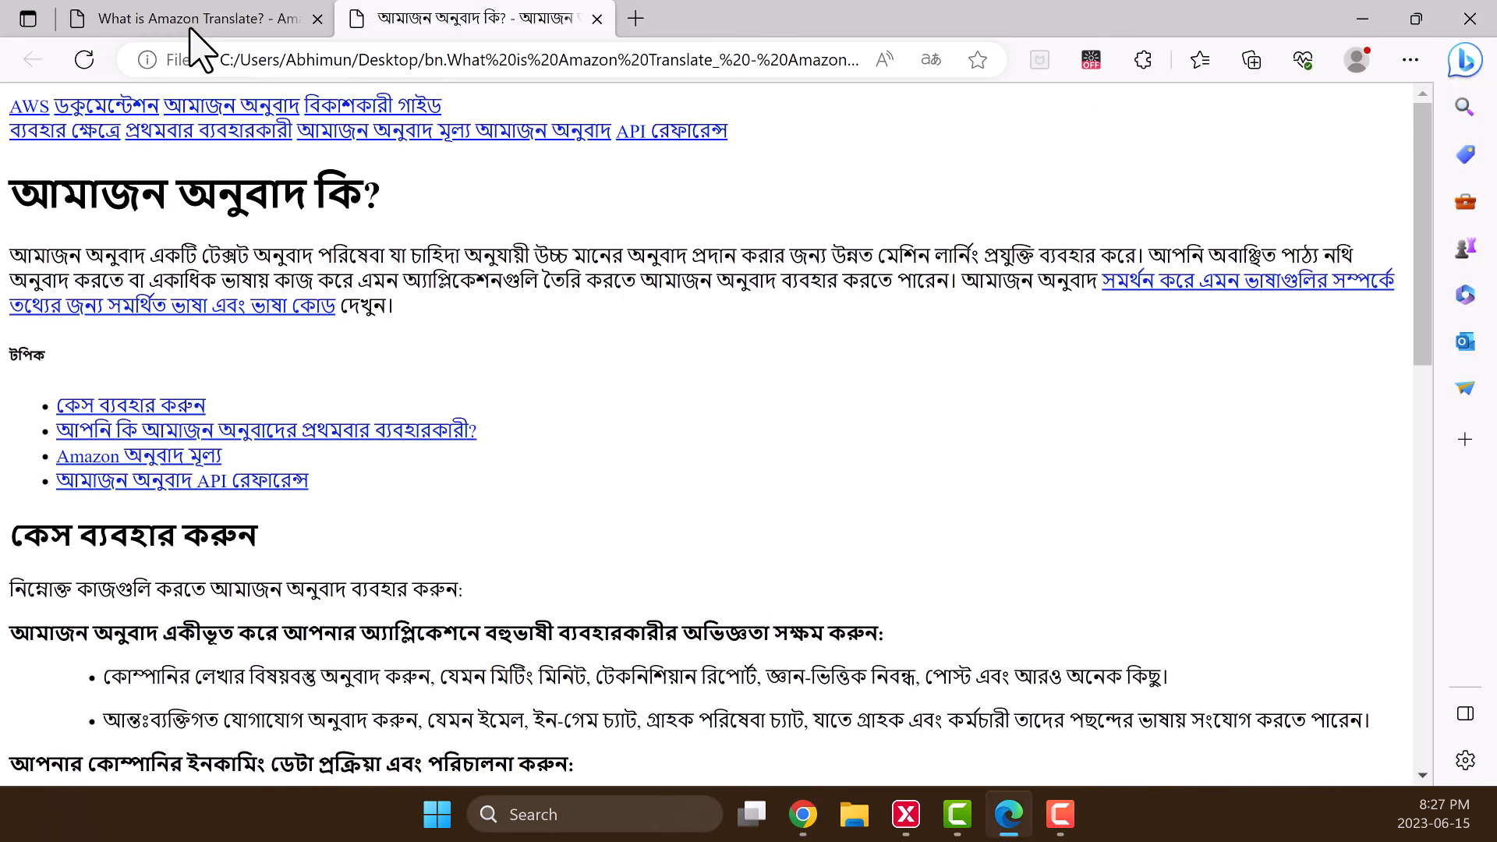
click(191, 19)
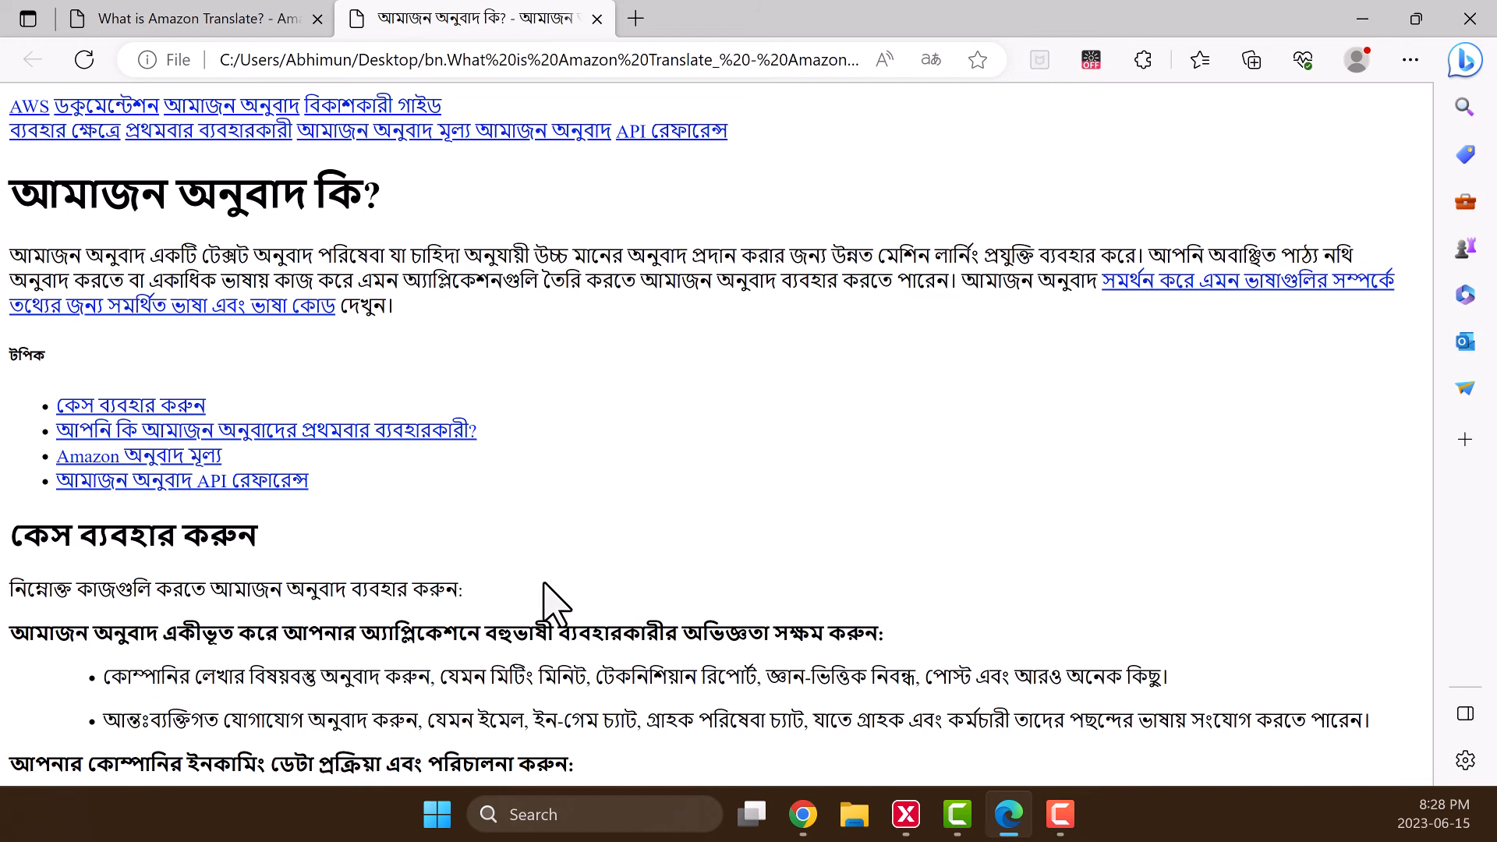
mouse_move(674, 272)
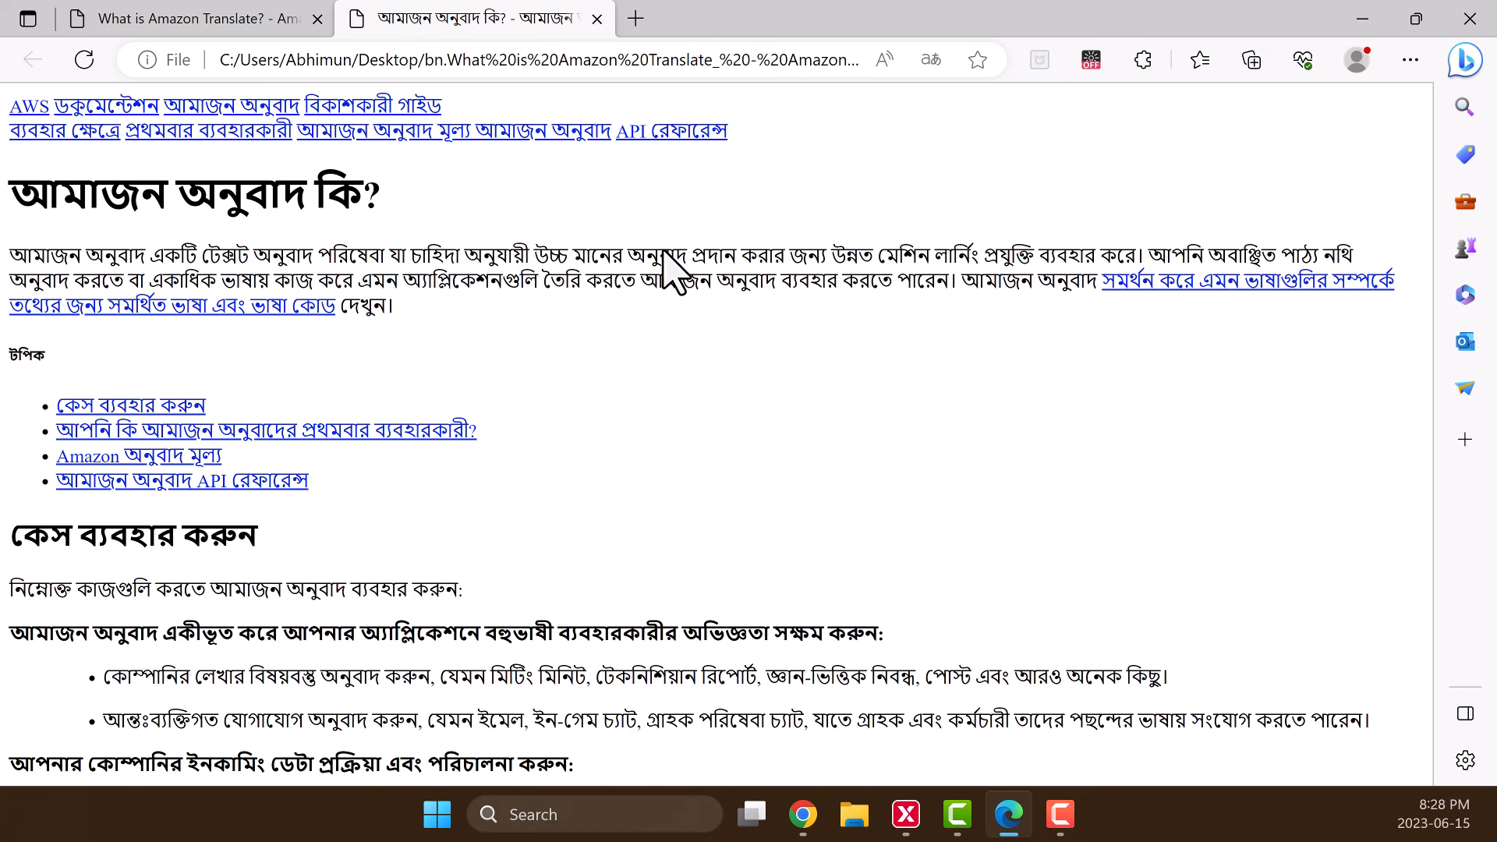